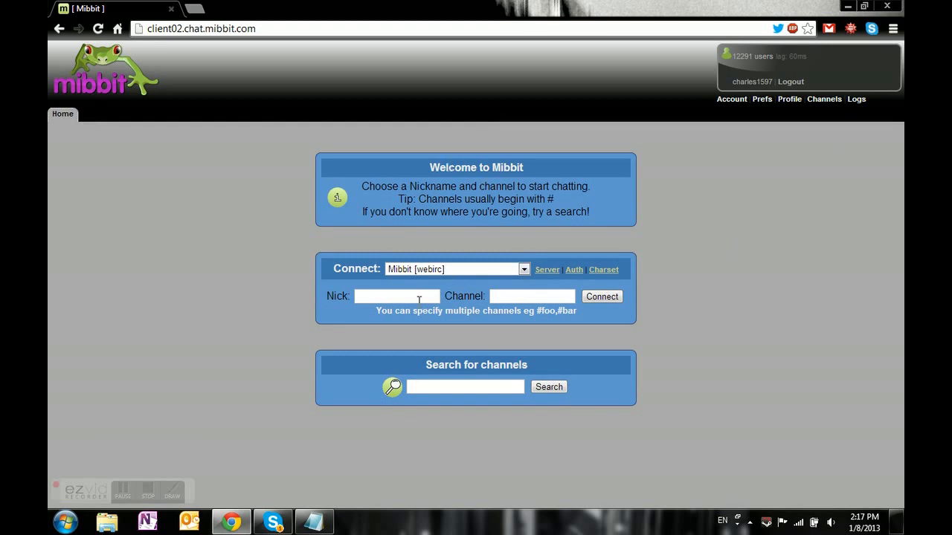
Enter SeekGaming as the nickname on the connect form, leaving server settings hidden.
{"action": "left_click", "coordinate": [547, 269]}
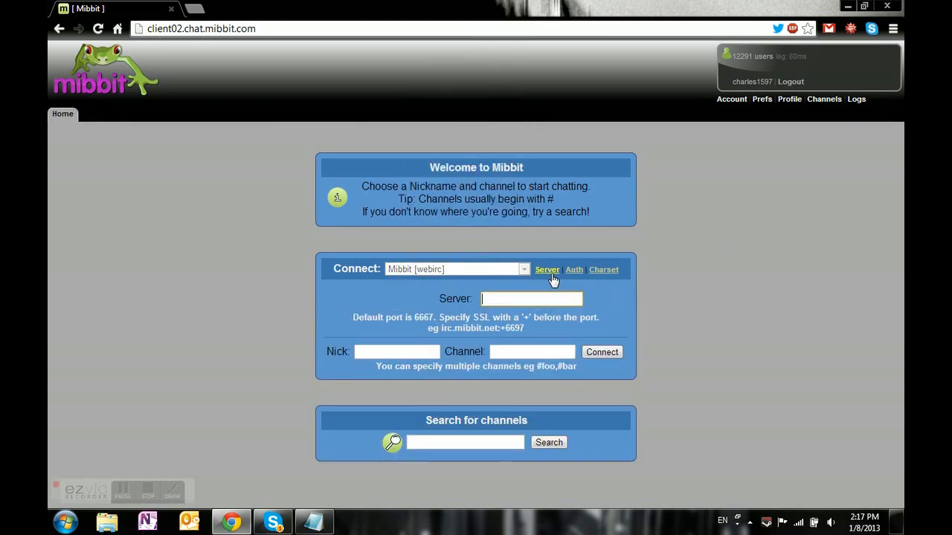
{"action": "left_click", "coordinate": [547, 269]}
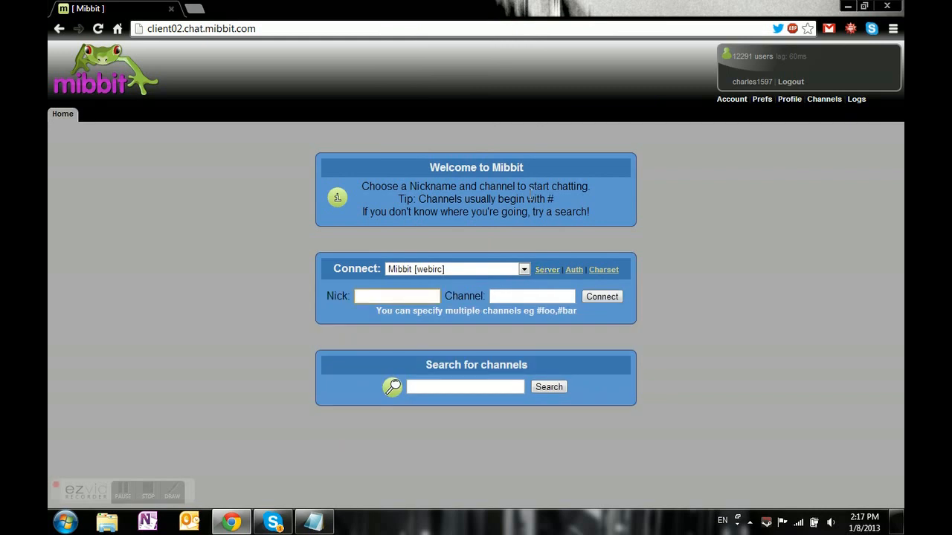
{"action": "type", "text": "SEek"}
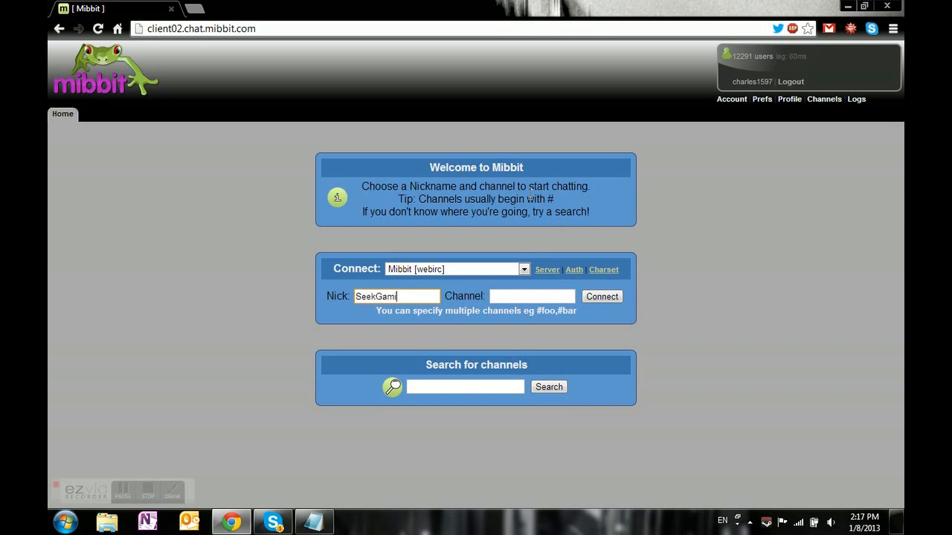
{"action": "type", "text": "ing"}
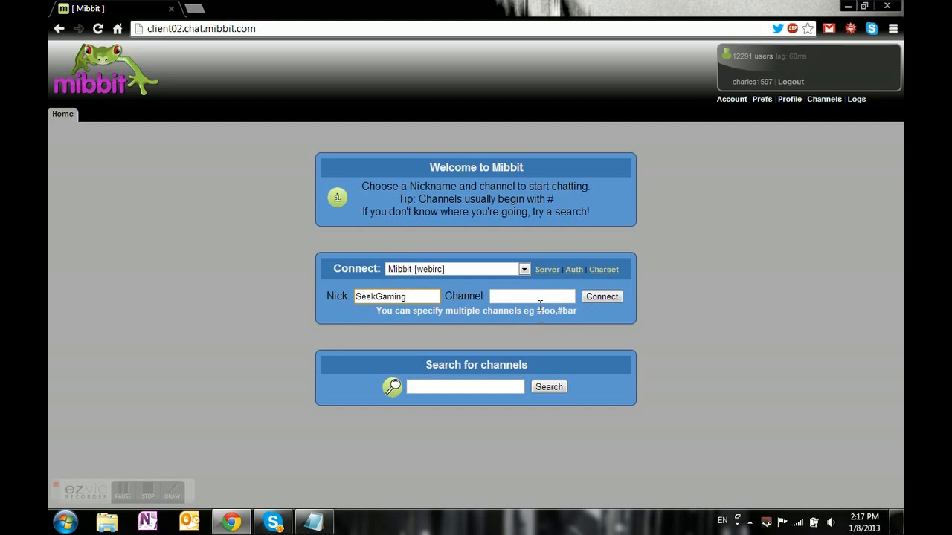
Connect as SeekGaming and view the Mibbit server message window.
{"action": "left_click", "coordinate": [601, 297]}
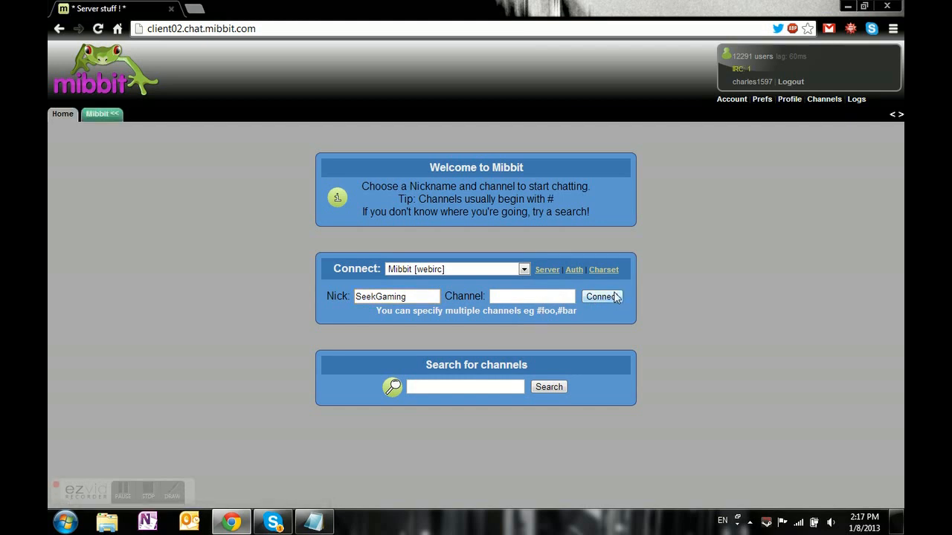
{"action": "mouse_move", "coordinate": [102, 114]}
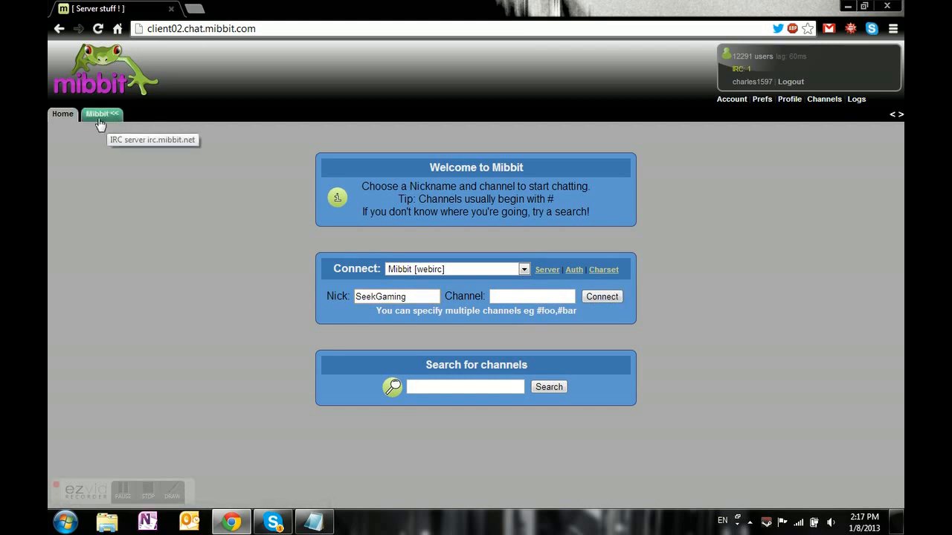
{"action": "left_click", "coordinate": [601, 296]}
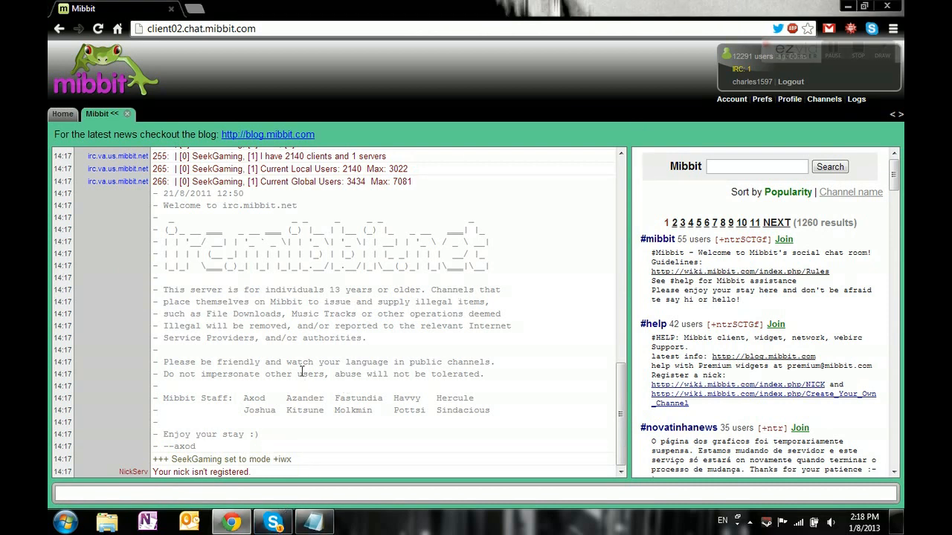
{"action": "type", "text": "/nick"}
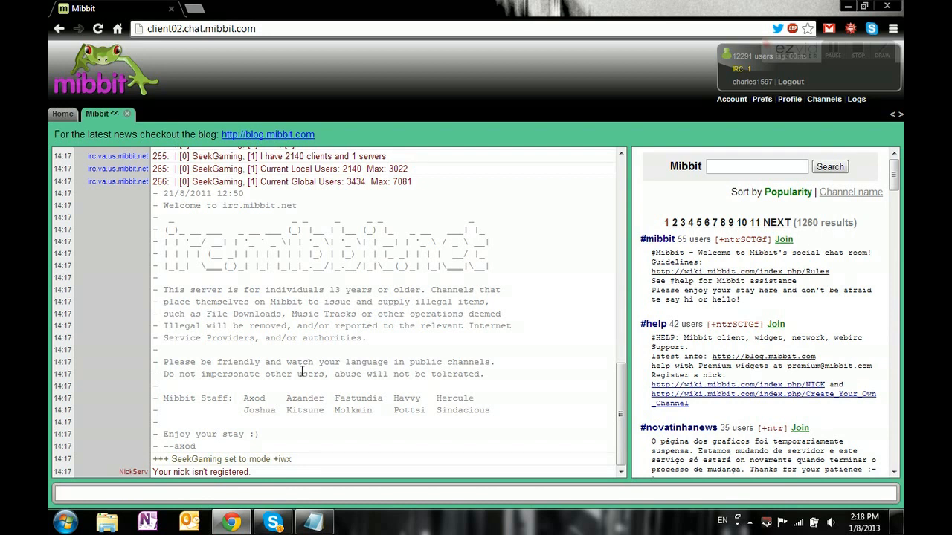
{"action": "type", "text": "/ncik"}
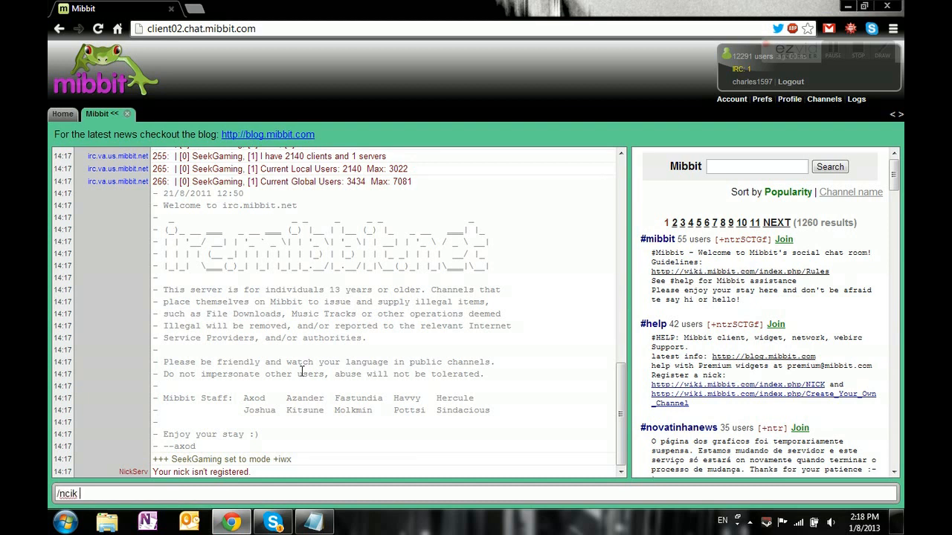
{"action": "key", "text": "BackSpace"}
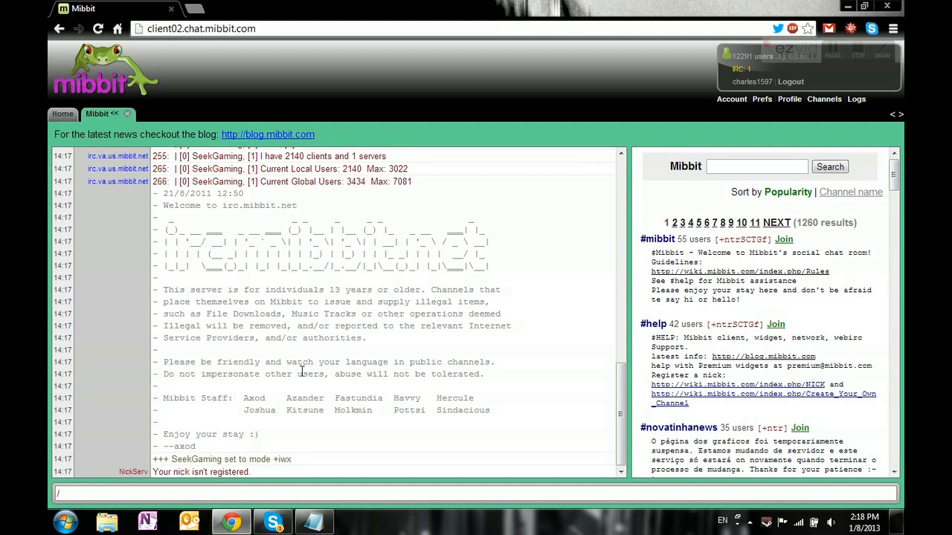
{"action": "type", "text": "nick See"}
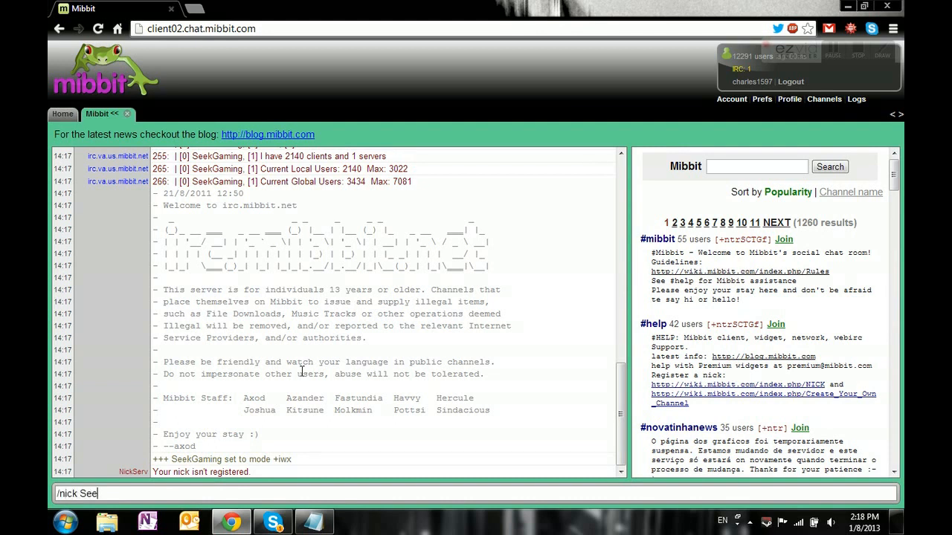
{"action": "key", "text": "Return"}
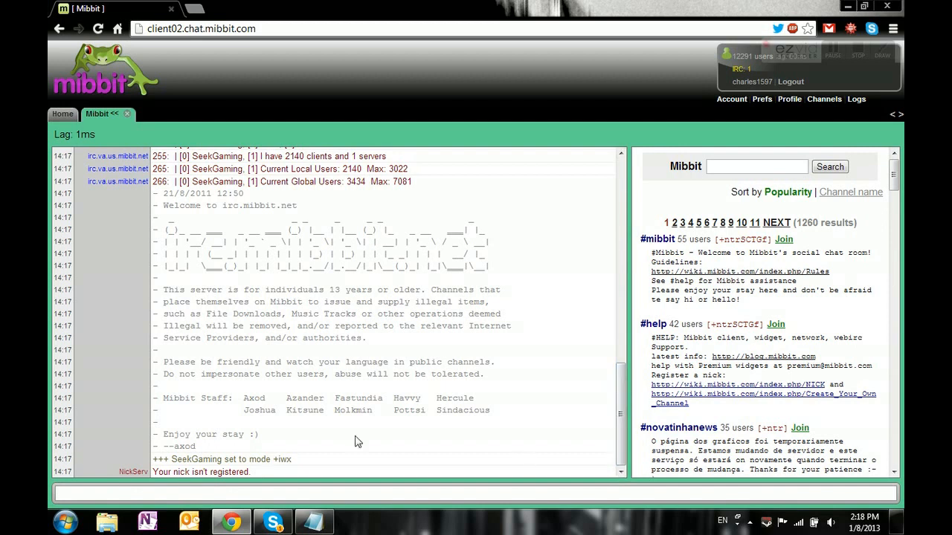
{"action": "left_click", "coordinate": [313, 521]}
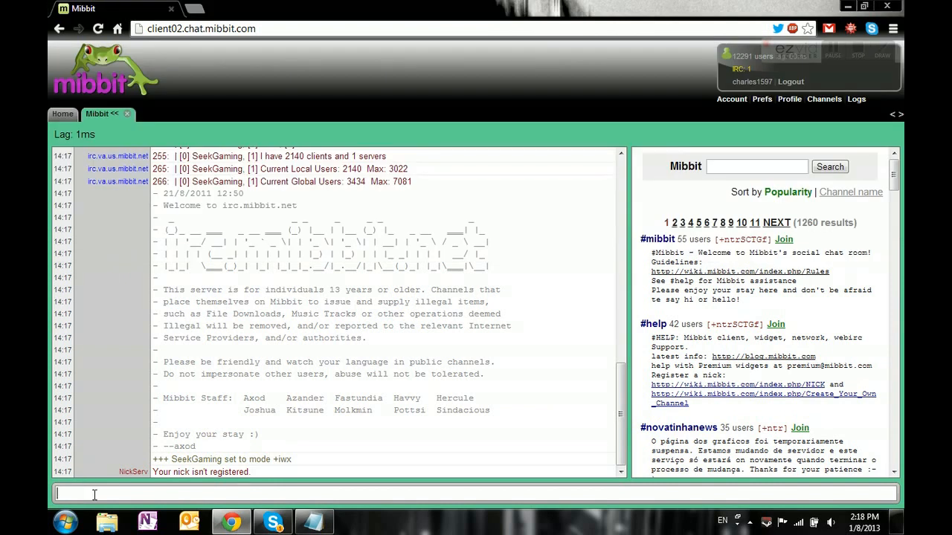
{"action": "type", "text": "/ns"}
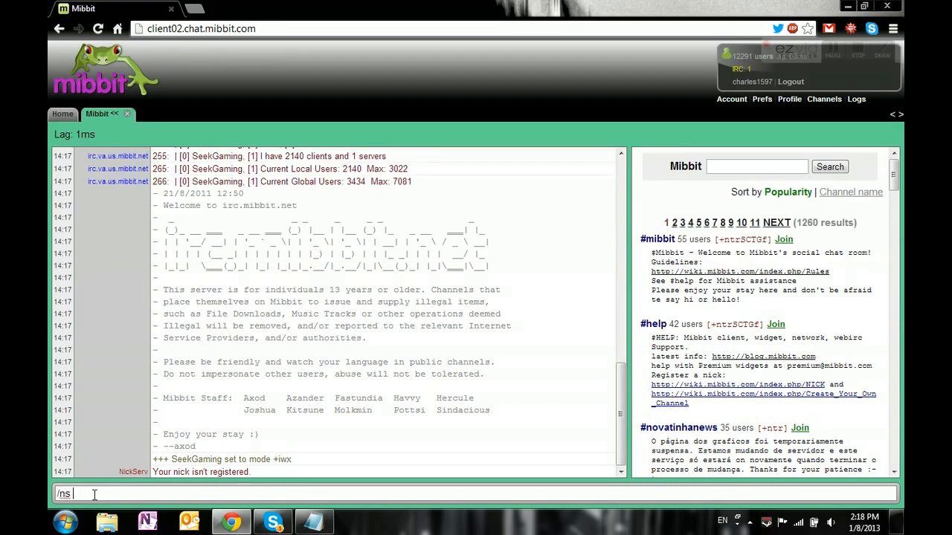
{"action": "type", "text": "register"}
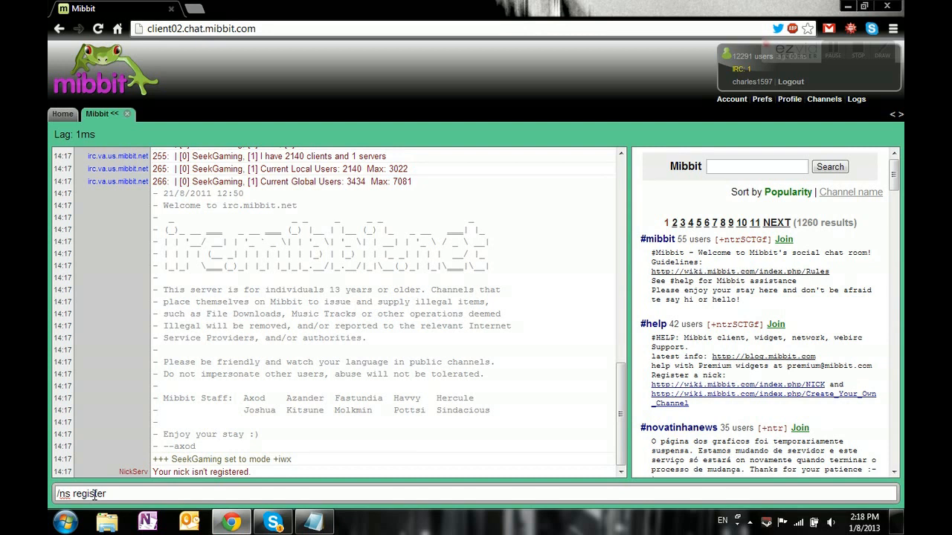
{"action": "type", "text": "password"}
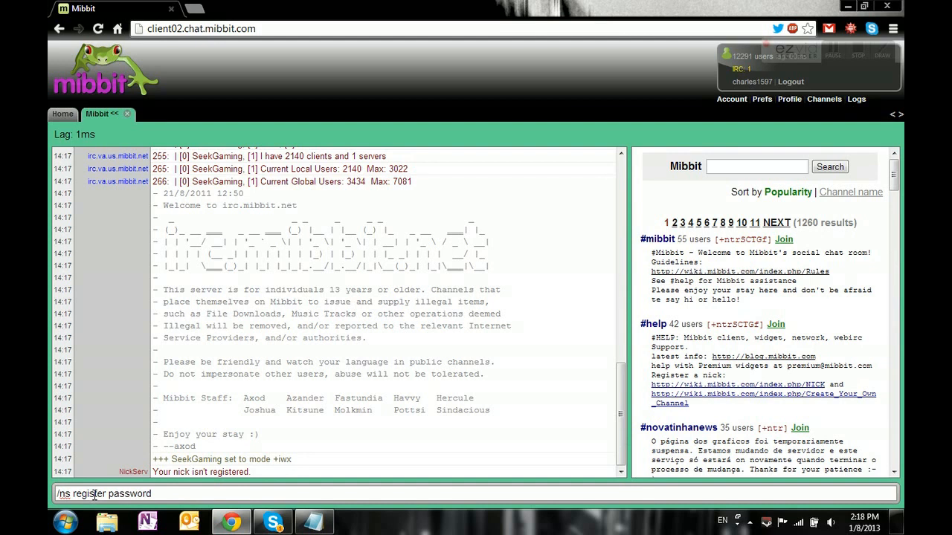
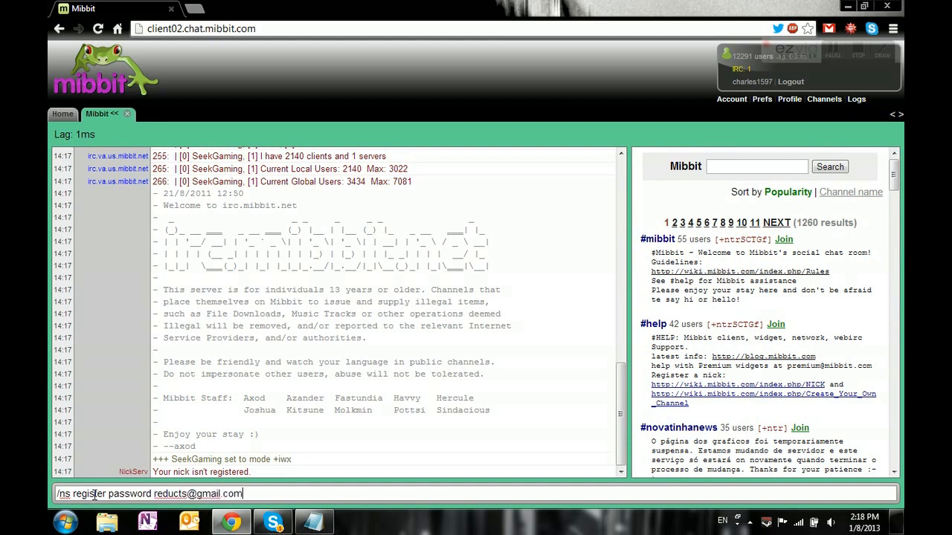
{"action": "key", "text": "Return"}
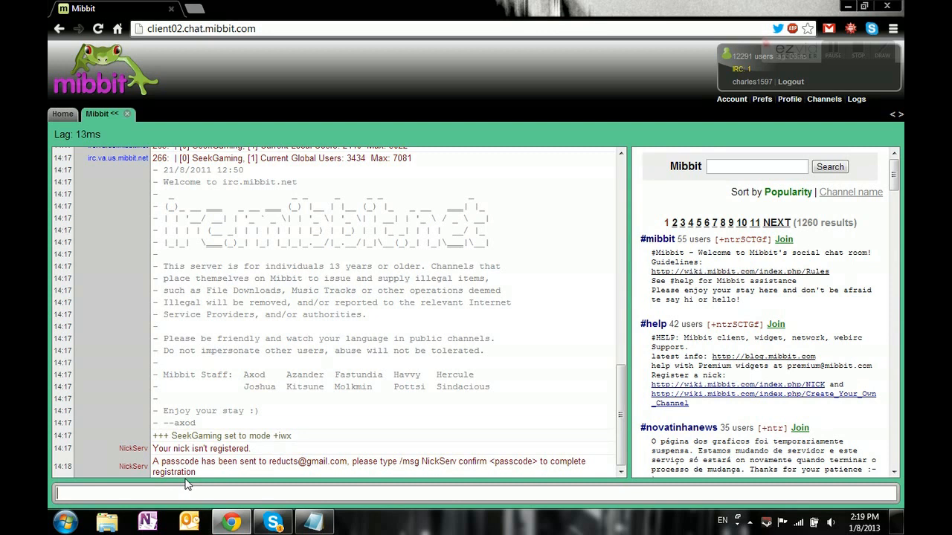
{"action": "mouse_move", "coordinate": [197, 486]}
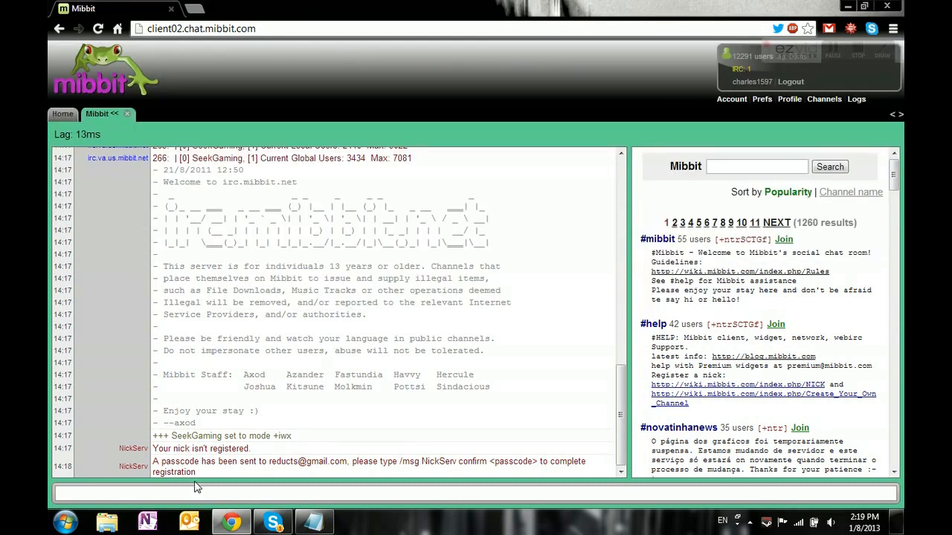
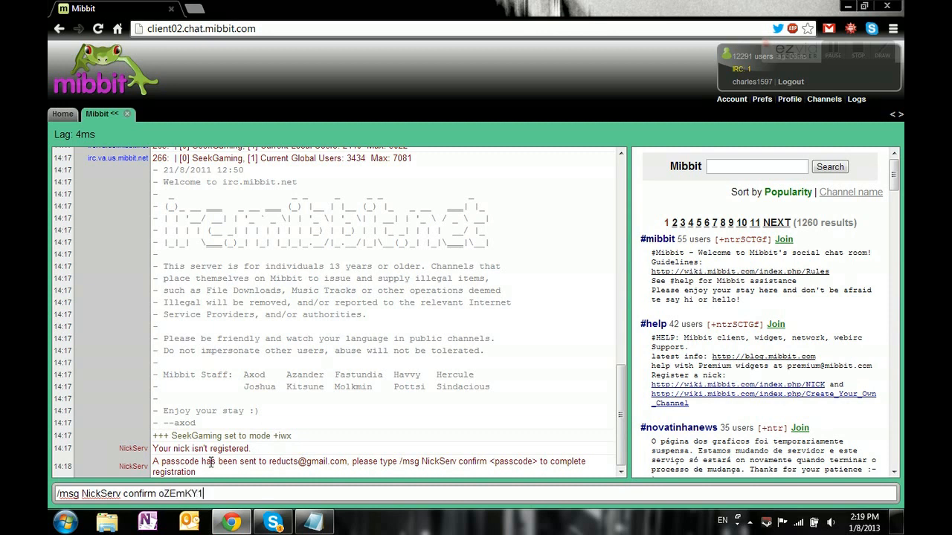
Send the NickServ confirm passcode for SeekGaming, then close the server tab.
{"action": "key", "text": "Return"}
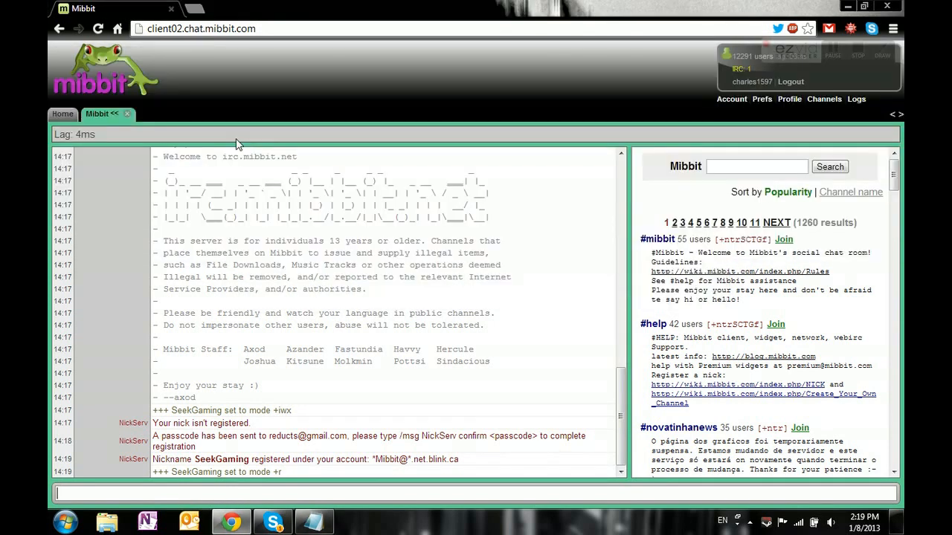
{"action": "mouse_move", "coordinate": [128, 113]}
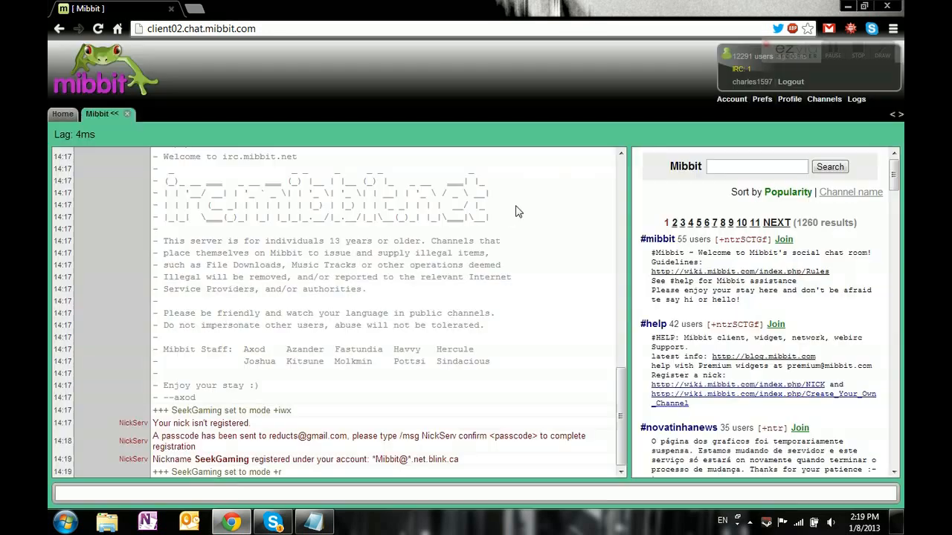
{"action": "left_click", "coordinate": [128, 114]}
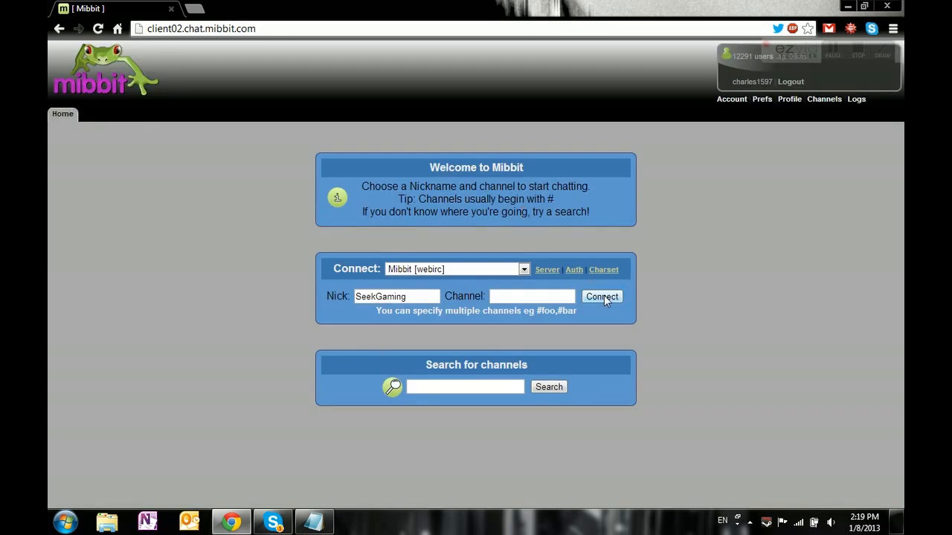
Reconnect as SeekGaming and show the server messages about the protected nick.
{"action": "left_click", "coordinate": [602, 297]}
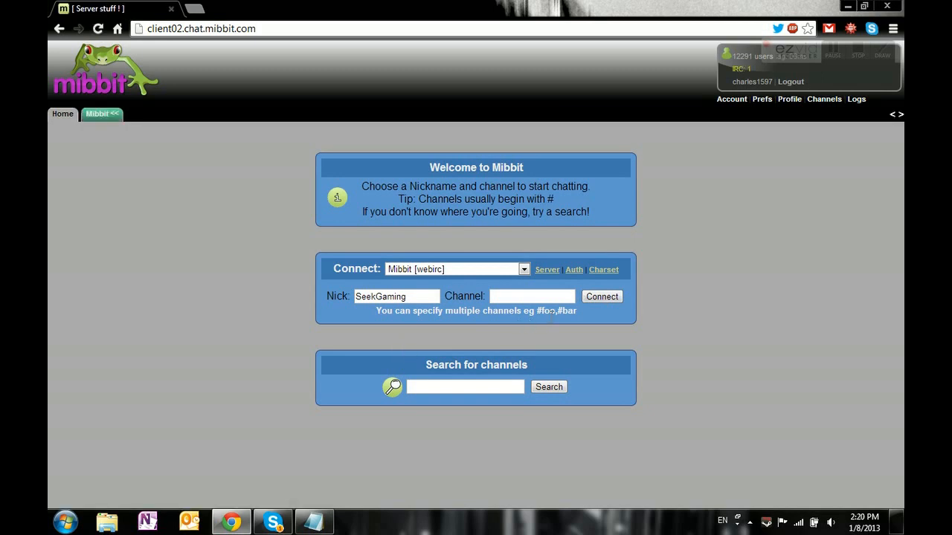
{"action": "left_click", "coordinate": [602, 296]}
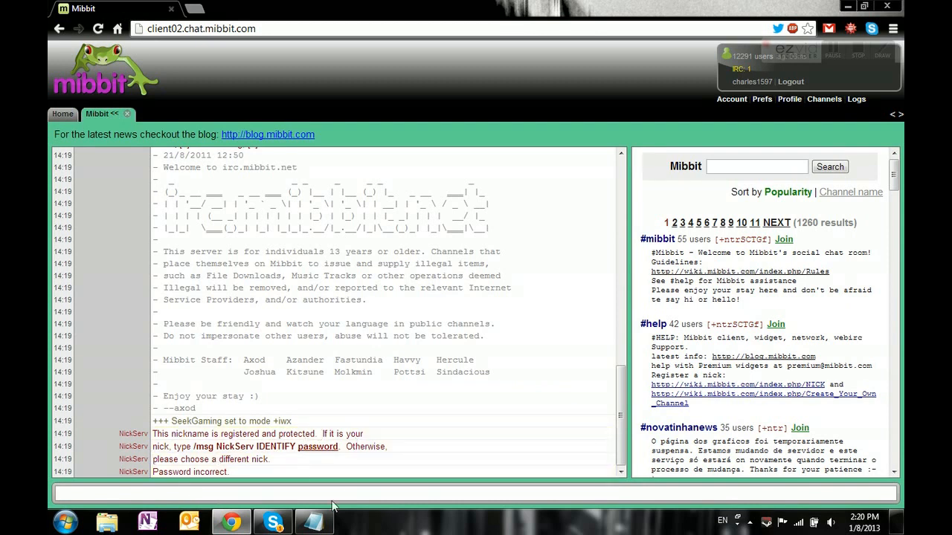
Identify to NickServ as SeekGaming with /msg NickServ Identify and the password.
{"action": "type", "text": "/m"}
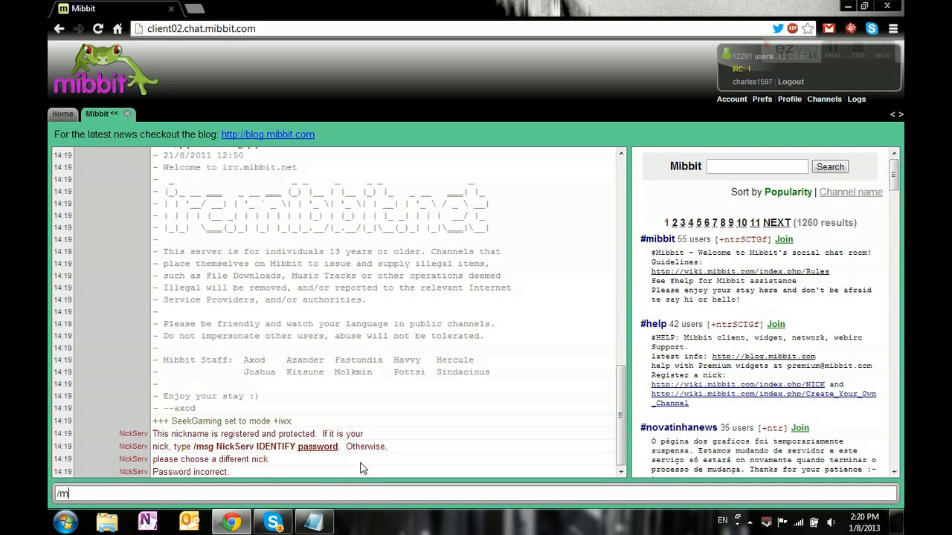
{"action": "type", "text": "sg NickSe"}
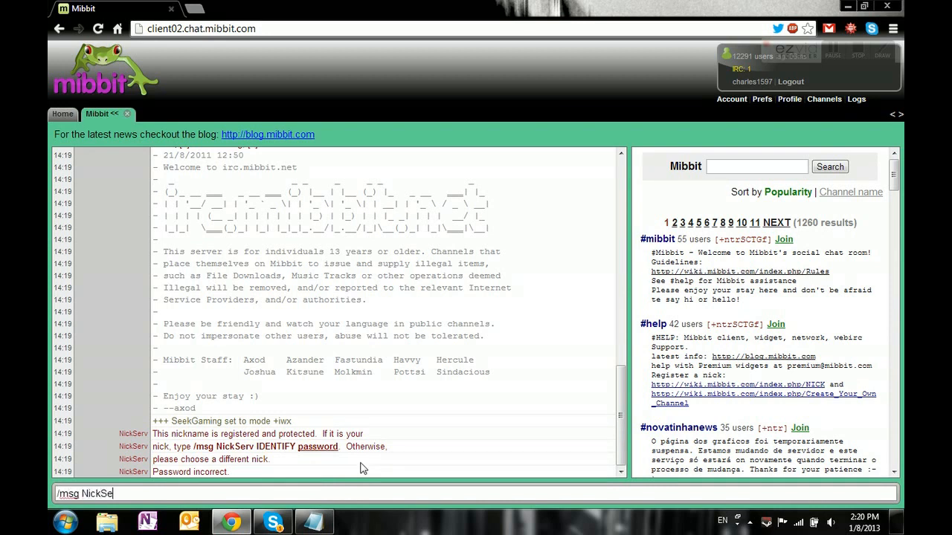
{"action": "type", "text": "rv Identi"}
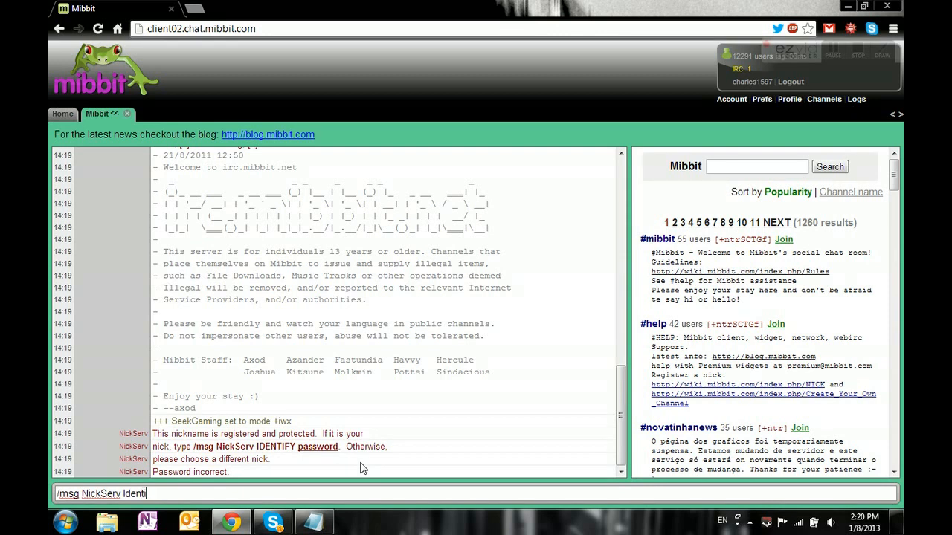
{"action": "type", "text": "fy"}
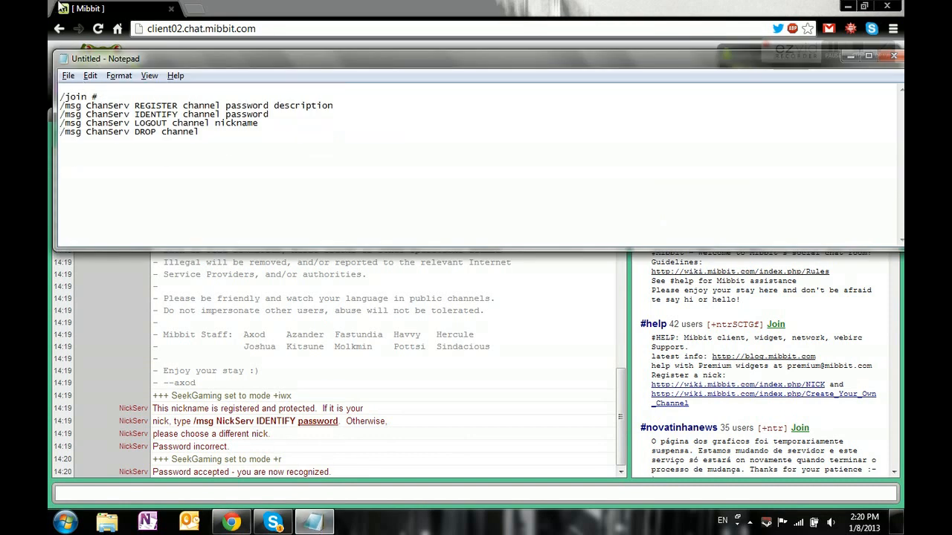
Join the #SeekGaming channel with /join.
{"action": "left_click", "coordinate": [893, 55]}
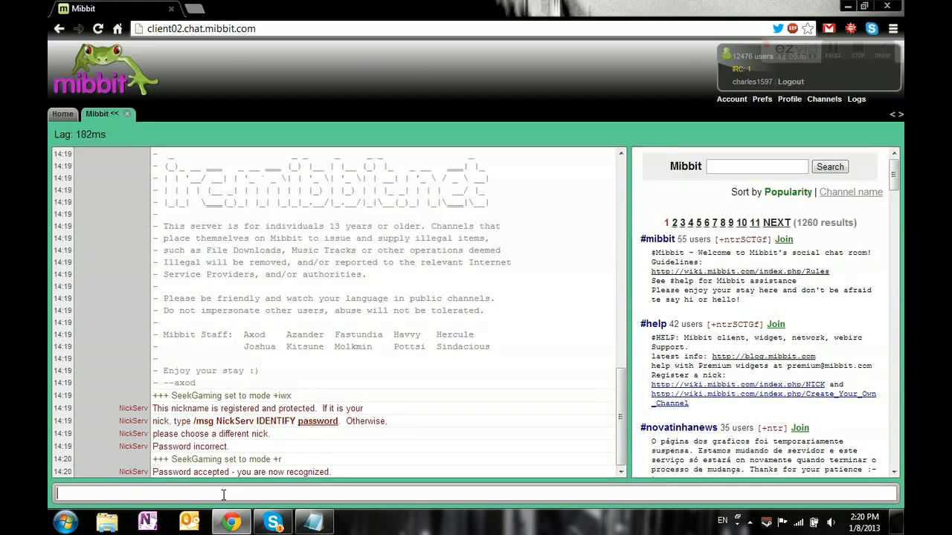
{"action": "type", "text": "/join $"}
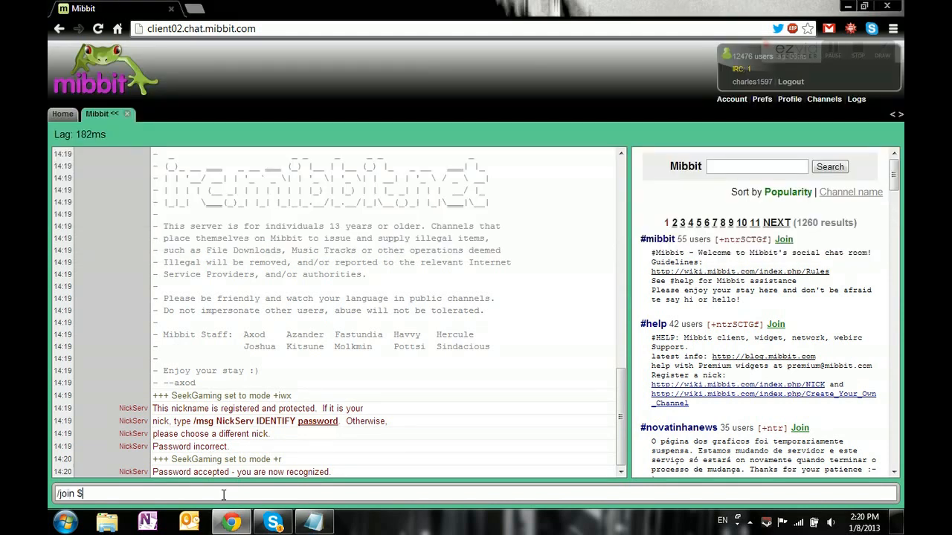
{"action": "type", "text": "#"}
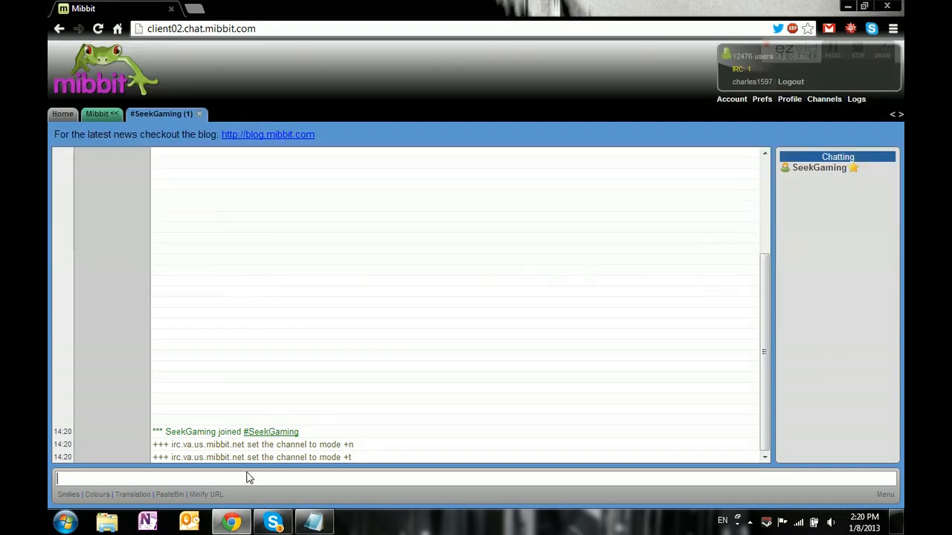
Send a first ChanServ REGISTER attempt for the SeekGaming channel.
{"action": "type", "text": "/msg ChanServ REGISTER channel password description"}
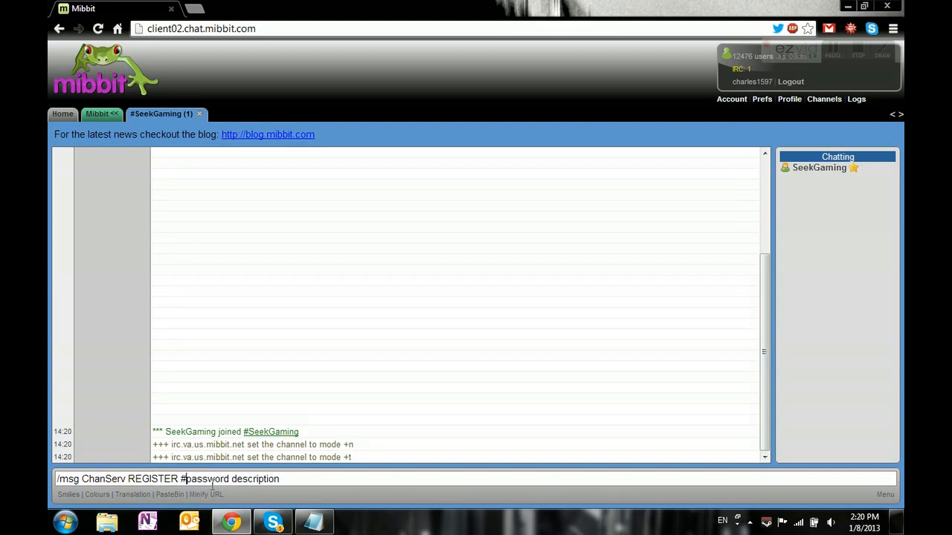
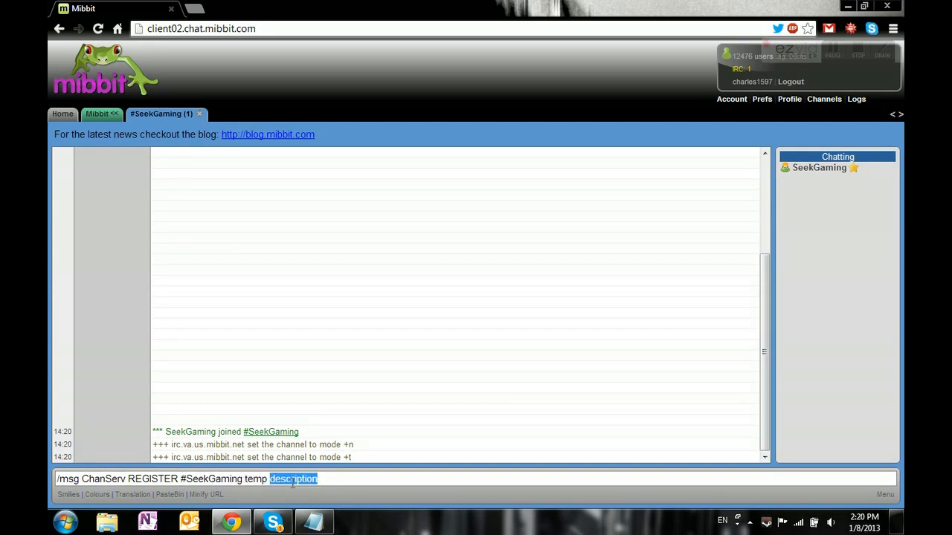
{"action": "mouse_move", "coordinate": [439, 474]}
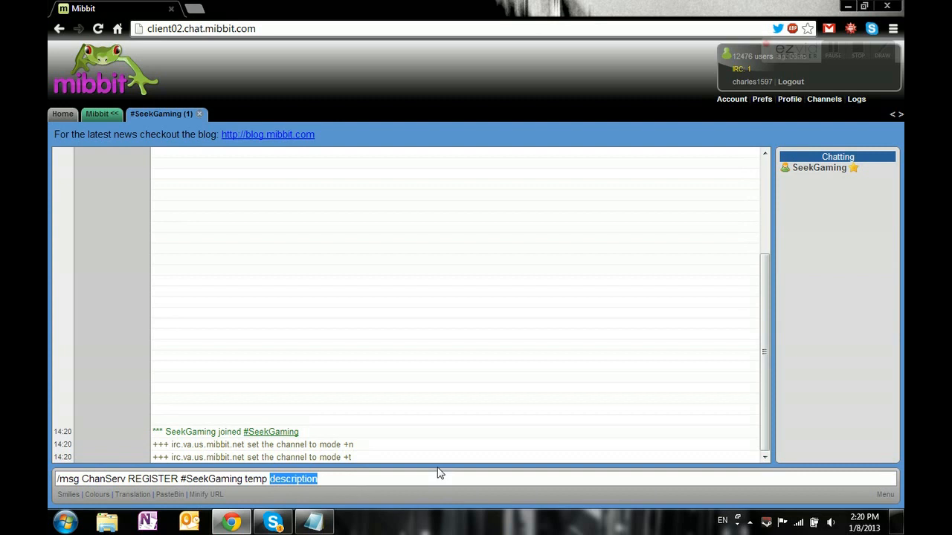
{"action": "type", "text": "SeekG"}
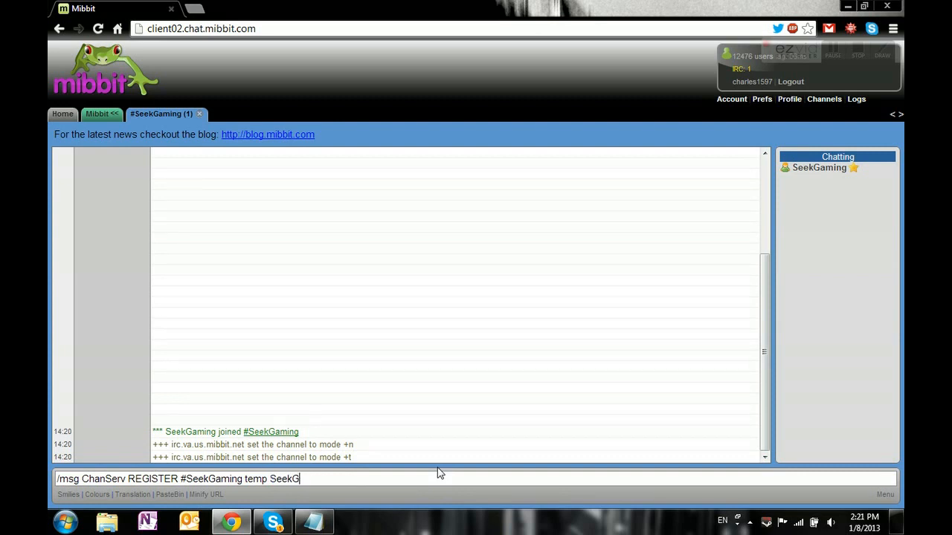
{"action": "key", "text": "Return"}
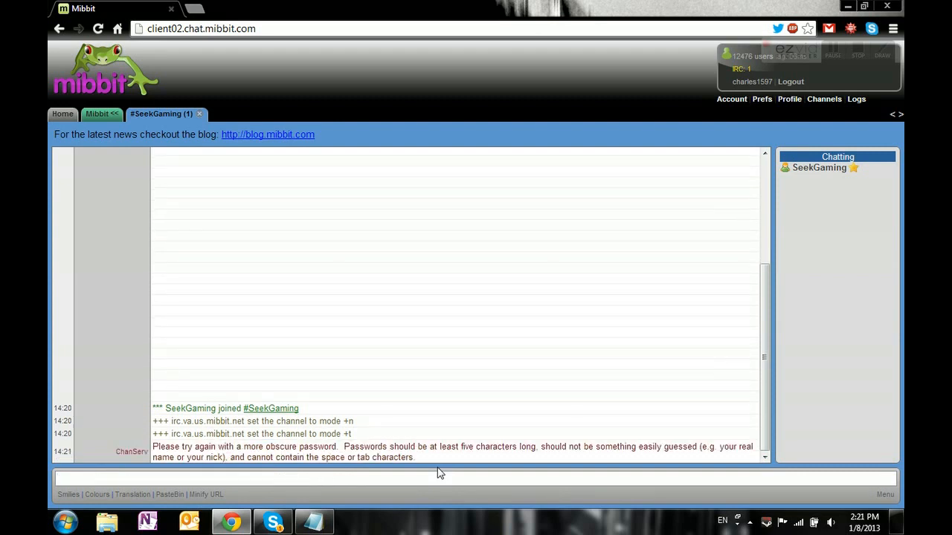
{"action": "mouse_move", "coordinate": [501, 408]}
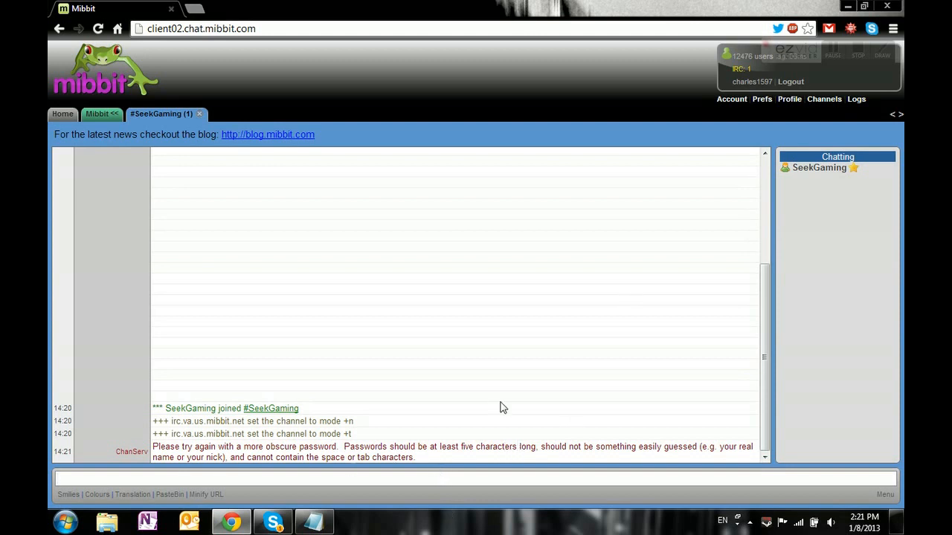
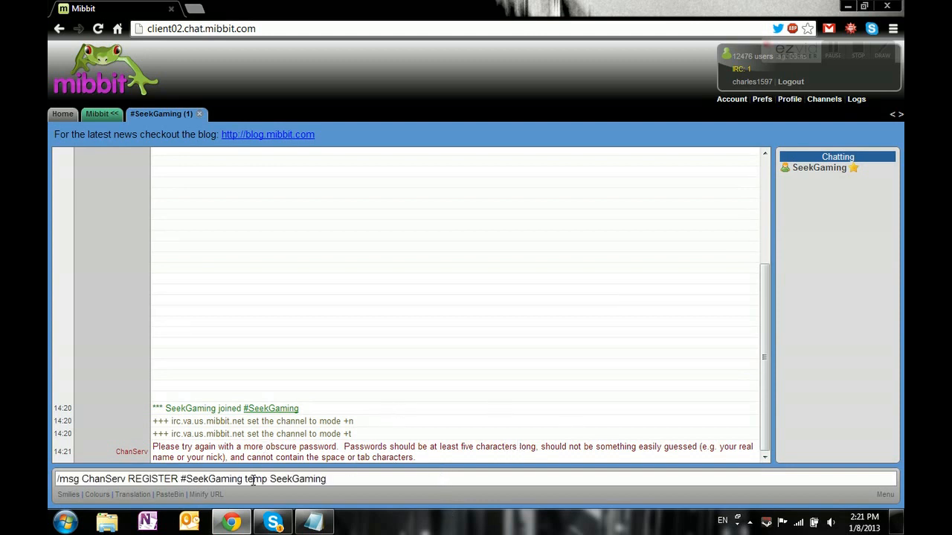
{"action": "double_click", "coordinate": [256, 479]}
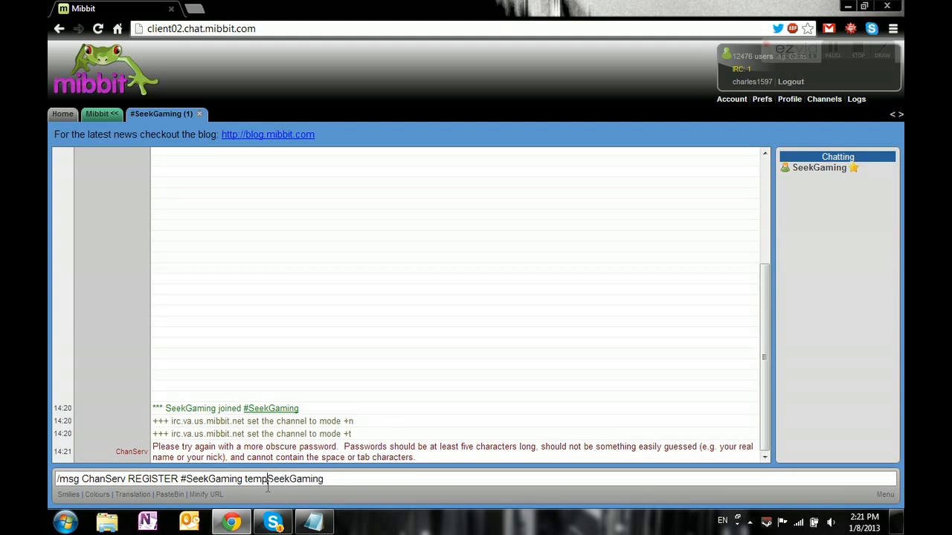
{"action": "type", "text": "Password"}
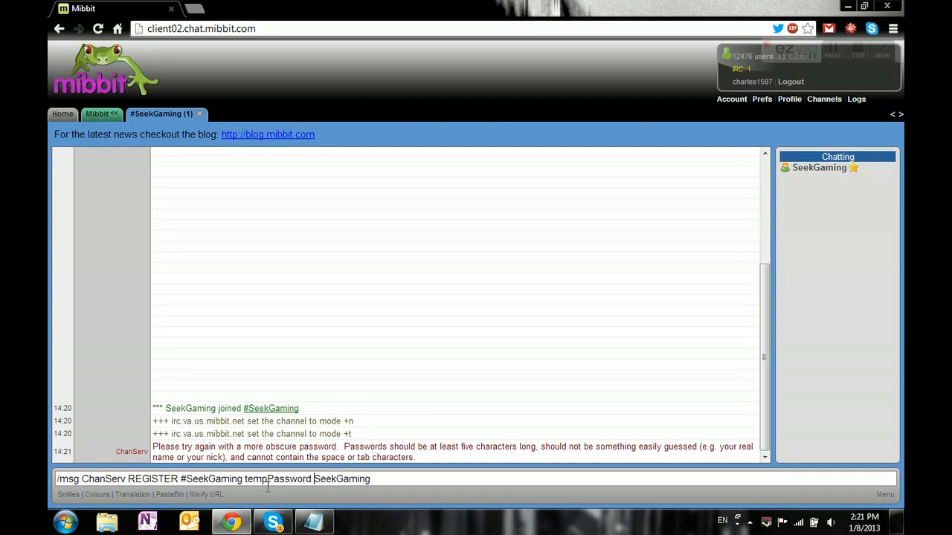
{"action": "key", "text": "Return"}
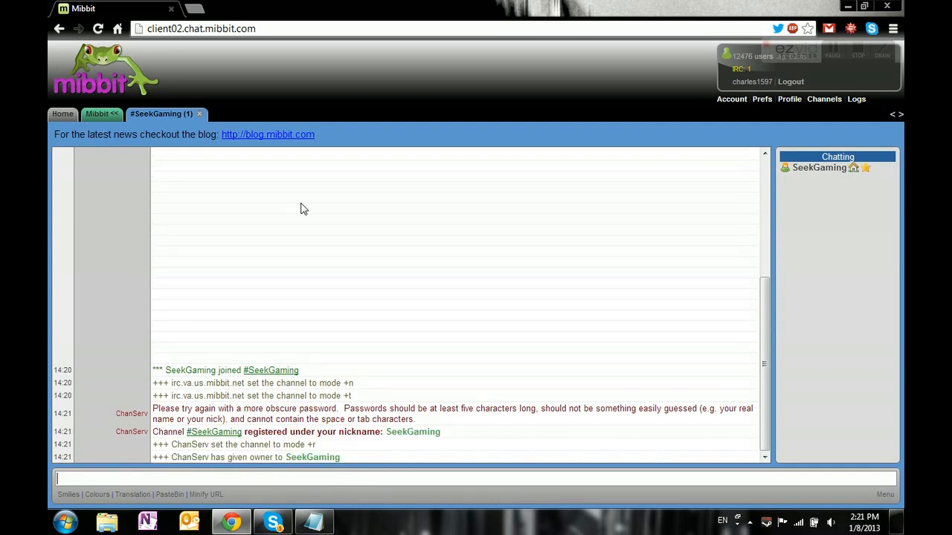
{"action": "mouse_move", "coordinate": [472, 415]}
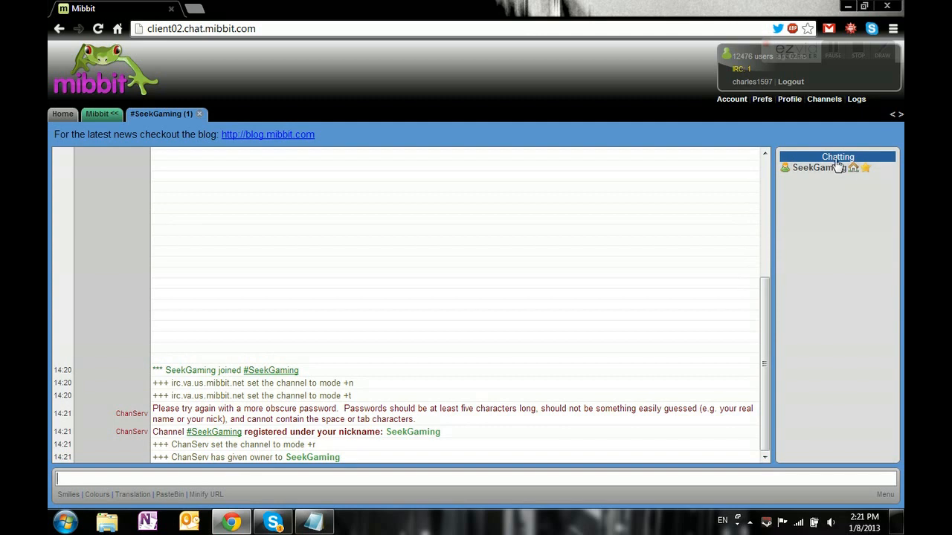
{"action": "mouse_move", "coordinate": [419, 400]}
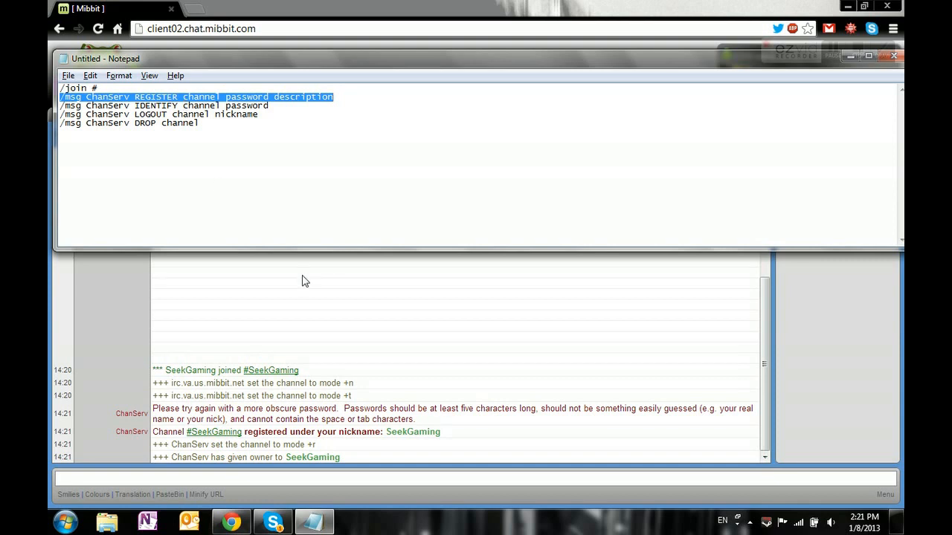
{"action": "mouse_move", "coordinate": [245, 168]}
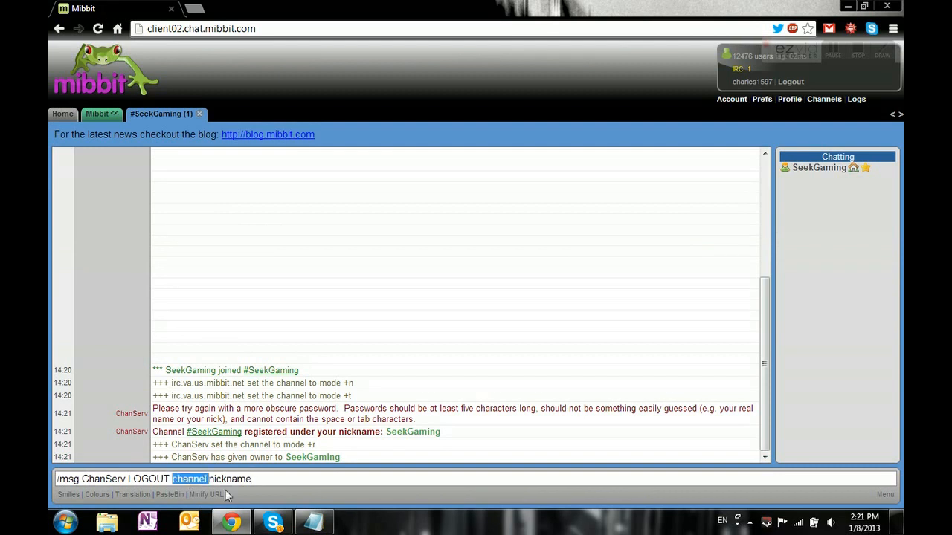
Send a ChanServ LOGOUT for #SeekGaming as SeekGaming.
{"action": "type", "text": "#Seek"}
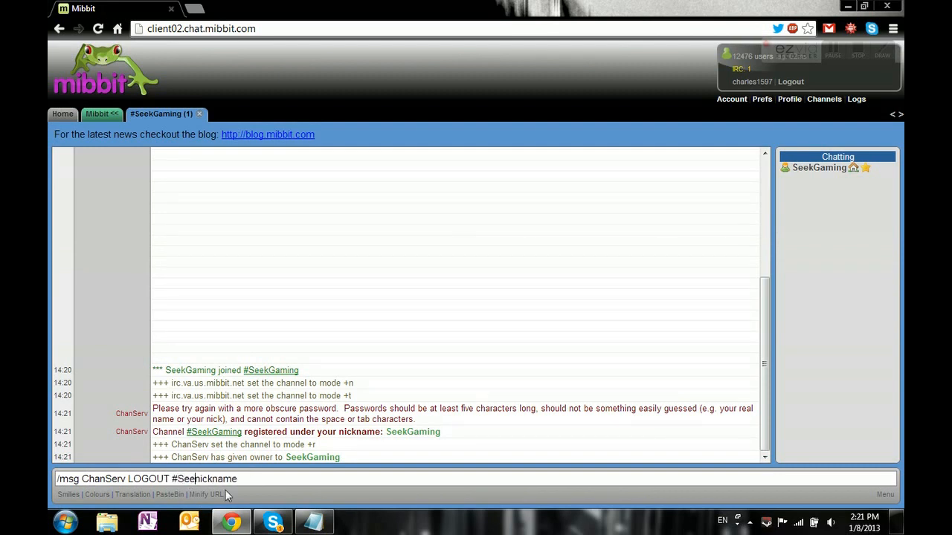
{"action": "type", "text": "SeekGaming"}
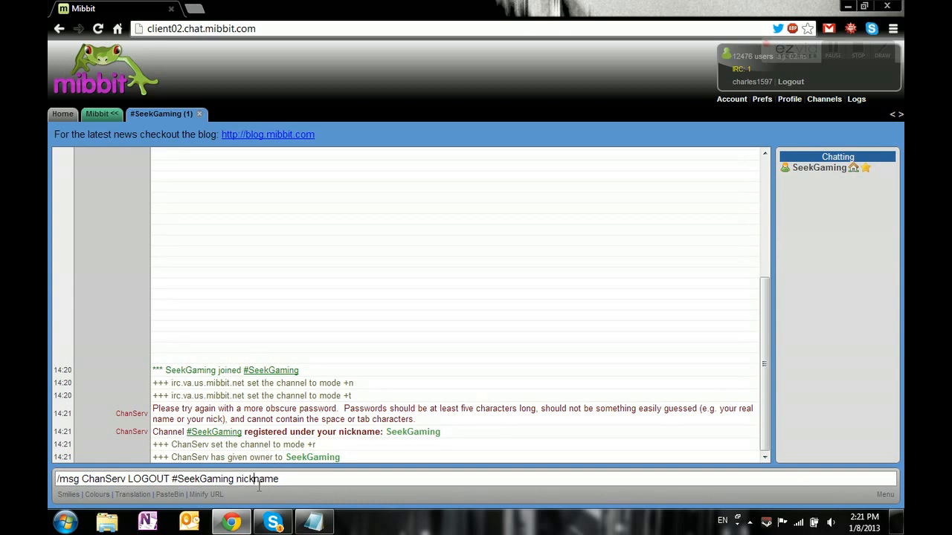
{"action": "type", "text": "Seek"}
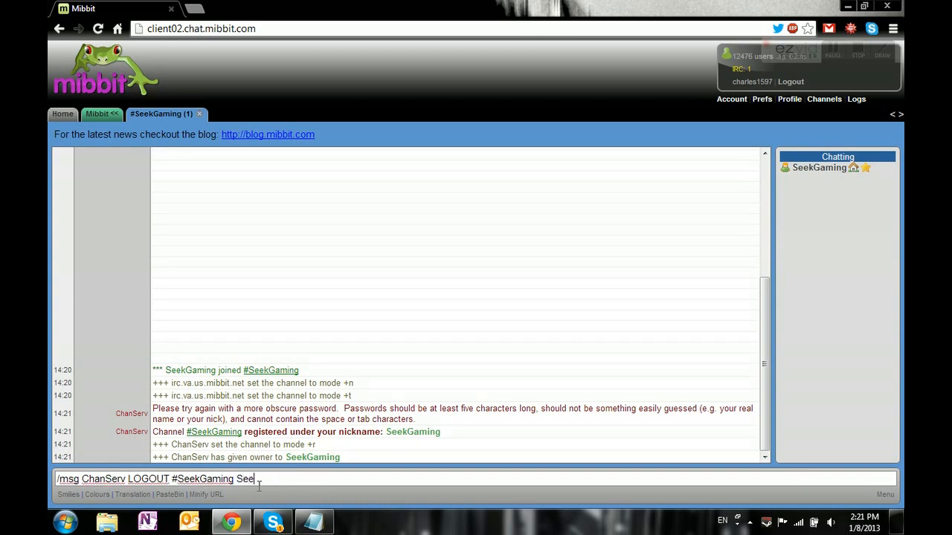
{"action": "key", "text": "Return"}
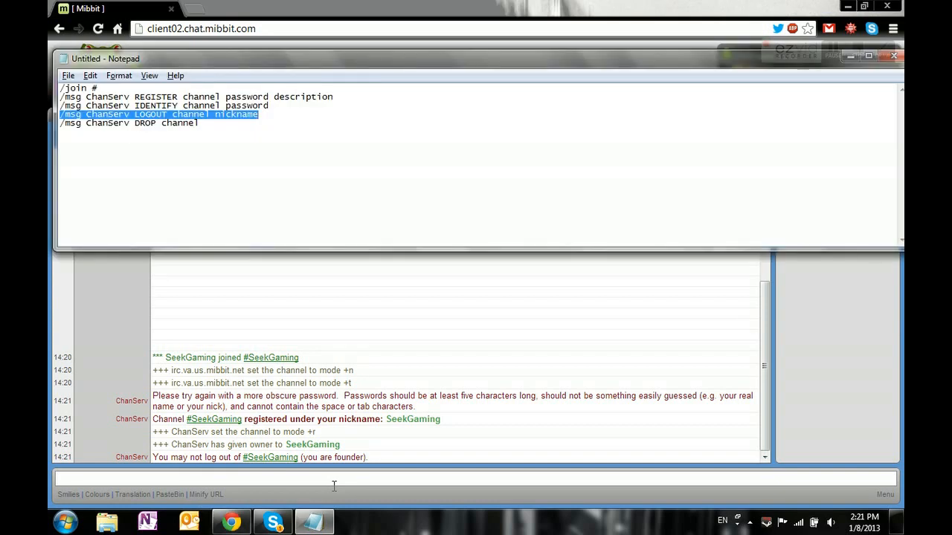
{"action": "mouse_move", "coordinate": [218, 135]}
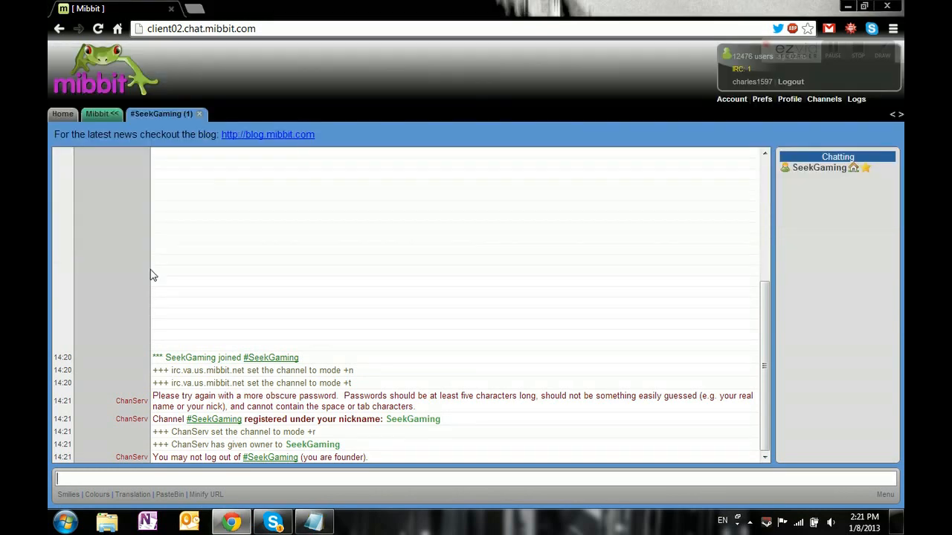
Drop #SeekGaming with ChanServ DROP and close the channel's tab.
{"action": "type", "text": "/msg ChanServ DROP channel"}
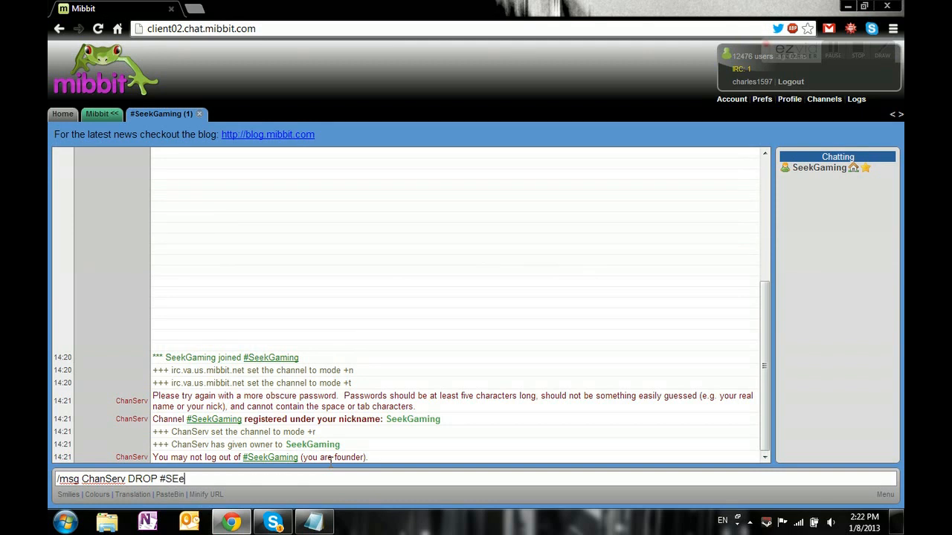
{"action": "key", "text": "Return"}
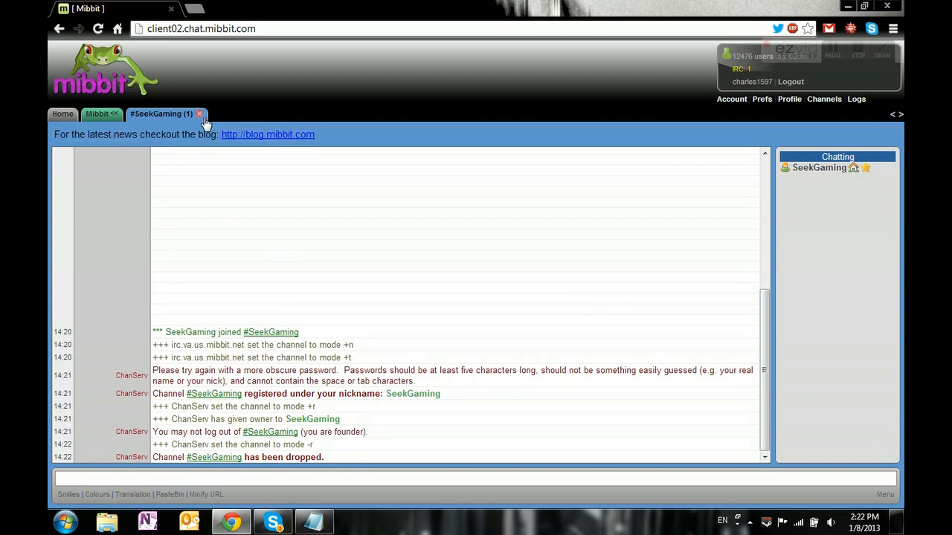
{"action": "left_click", "coordinate": [200, 113]}
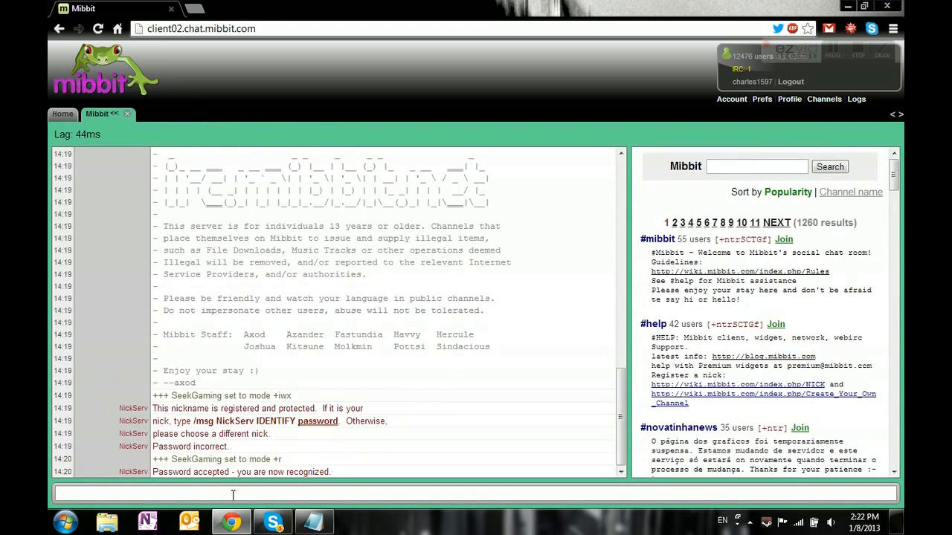
Join #SeekGaming with /join and bring the Mibbit chat back in front of Notepad.
{"action": "type", "text": "/join"}
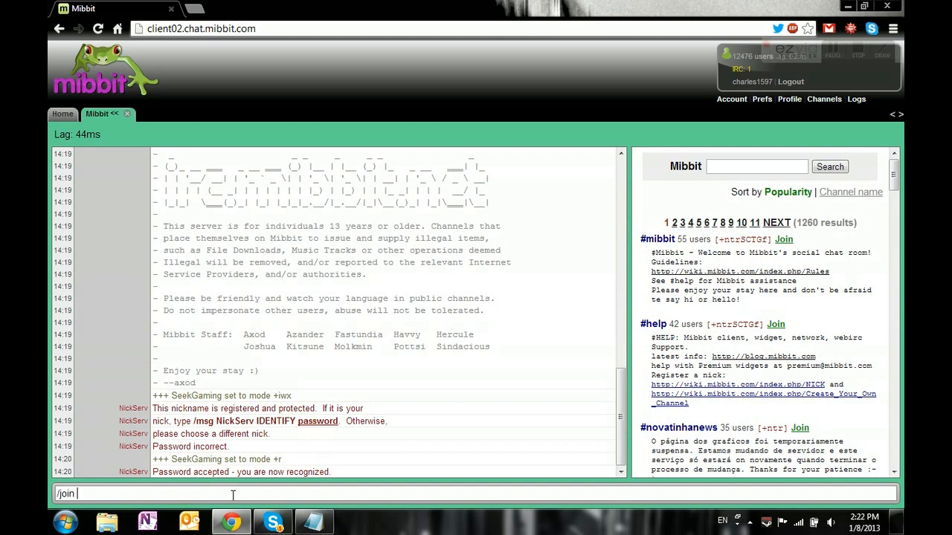
{"action": "type", "text": "#SeekGam"}
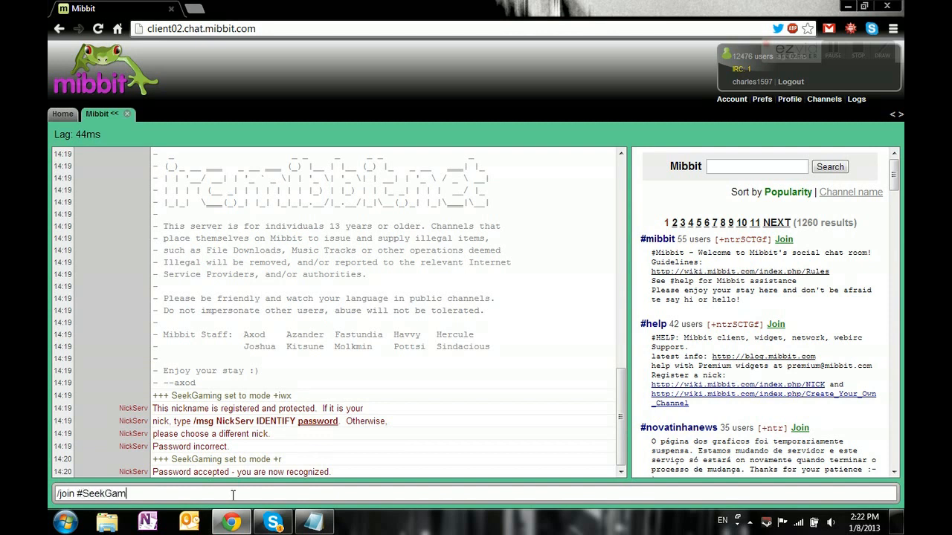
{"action": "key", "text": "Return"}
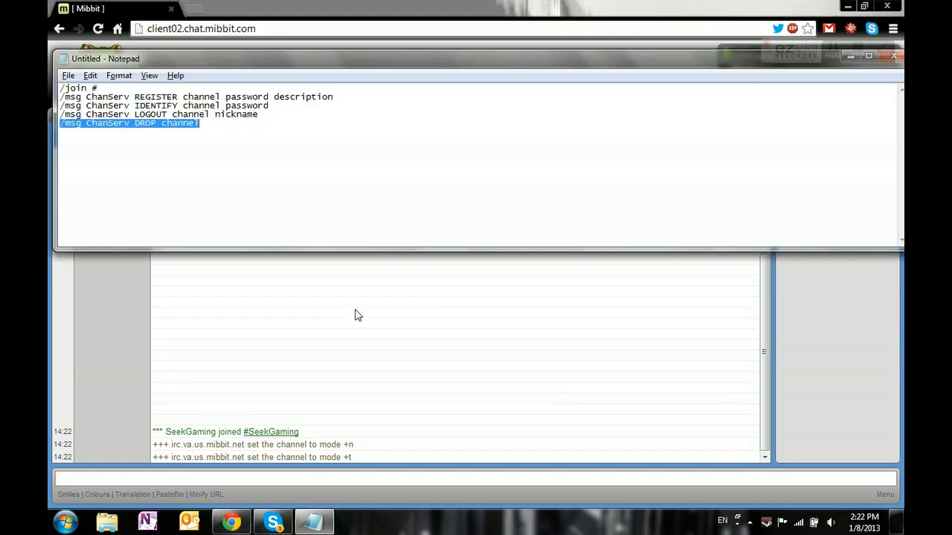
{"action": "left_click", "coordinate": [893, 55]}
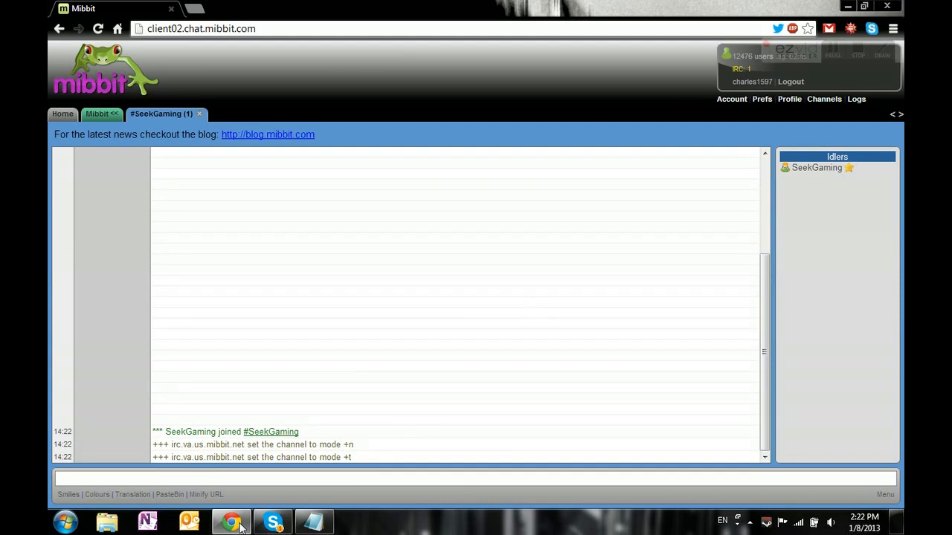
{"action": "mouse_move", "coordinate": [475, 330]}
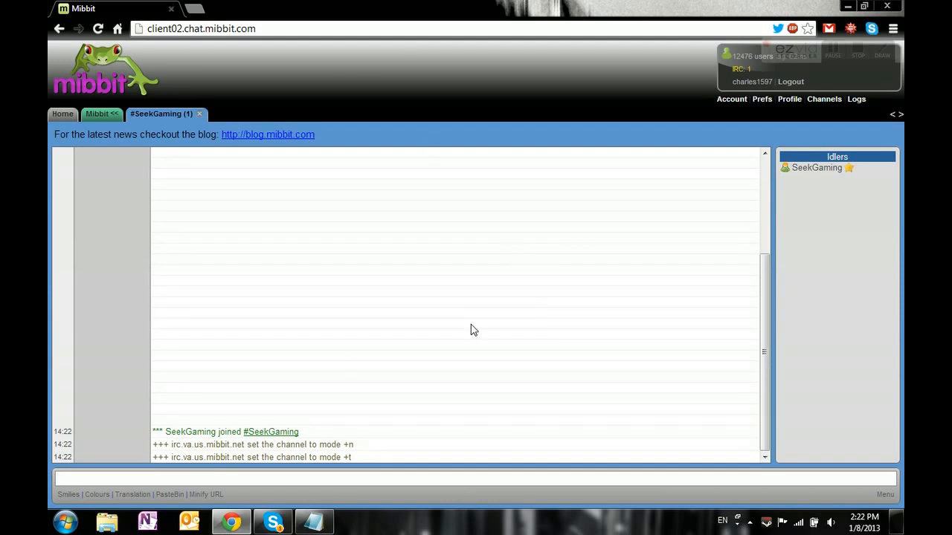
{"action": "type", "text": "S"}
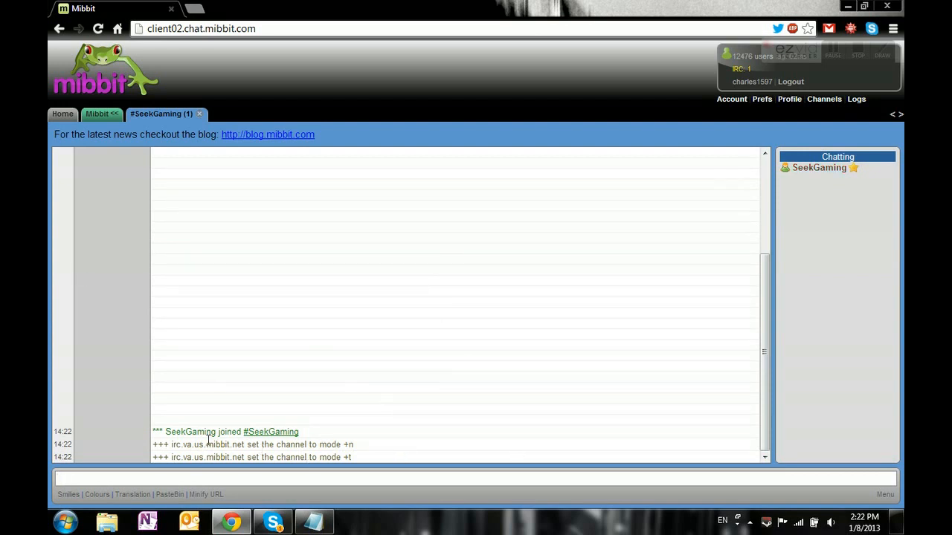
{"action": "mouse_move", "coordinate": [439, 355]}
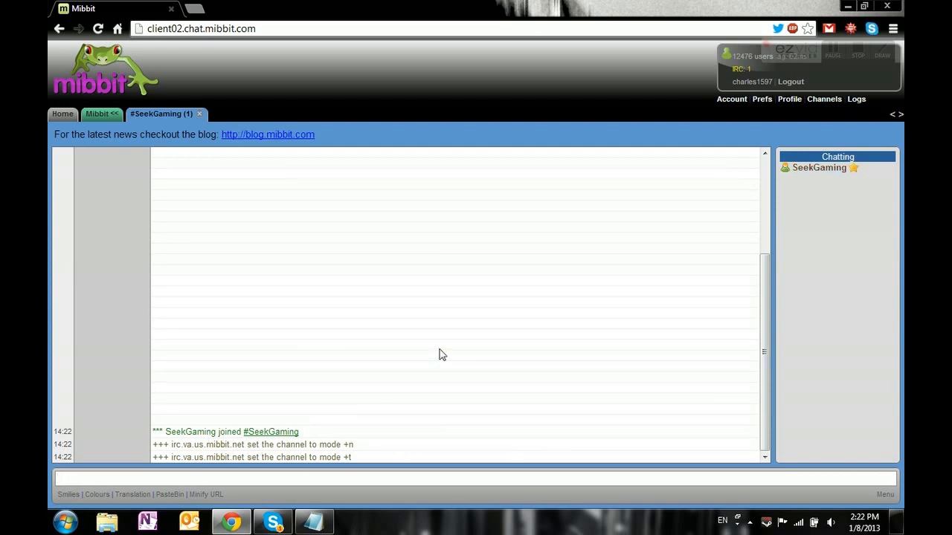
{"action": "left_click", "coordinate": [476, 478]}
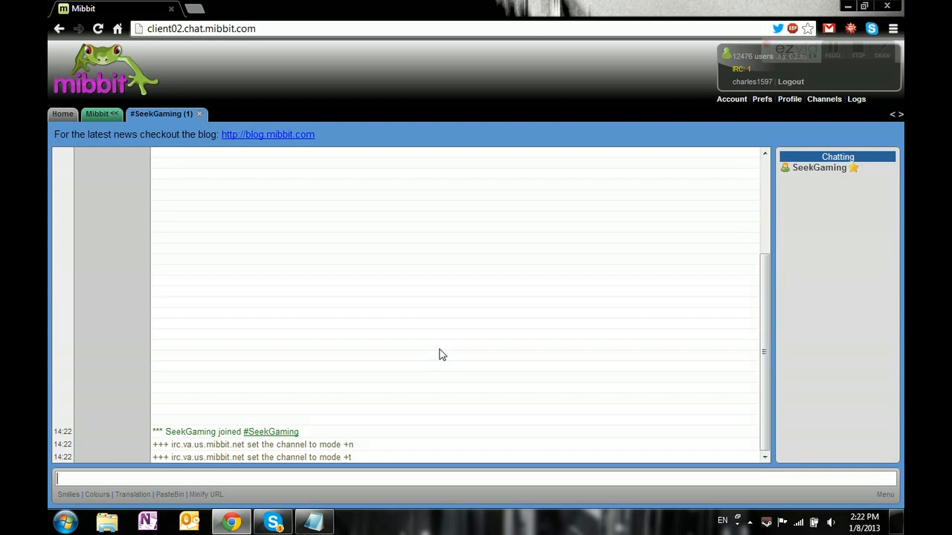